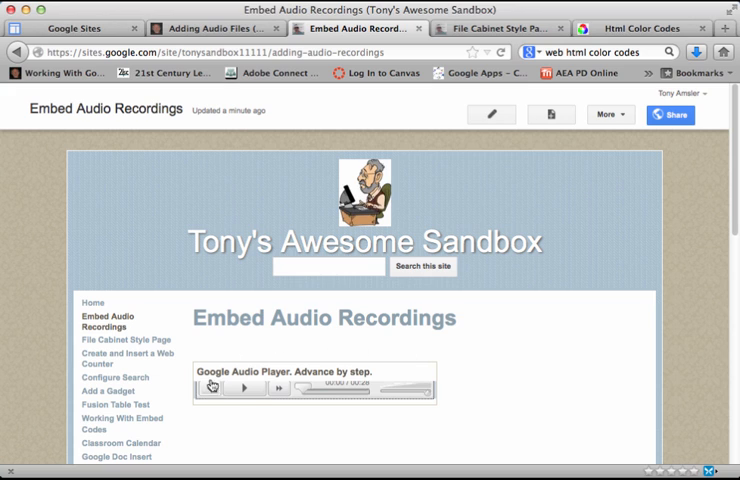
mouse_move(487, 375)
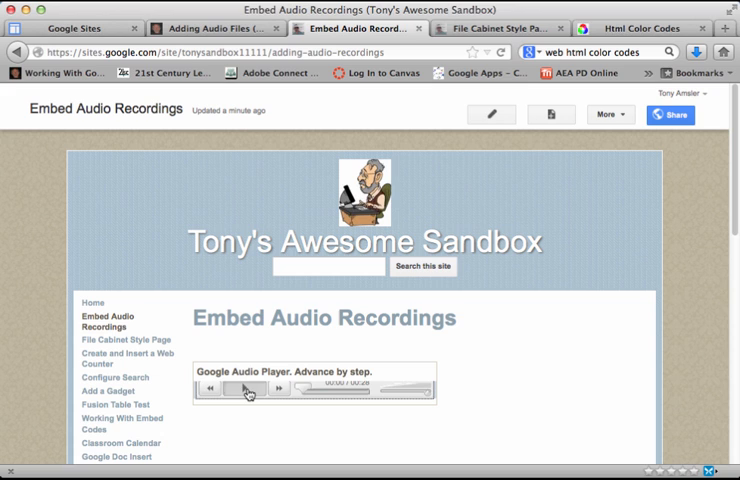
- Play the existing recording, then view the File Cabinet Style Page's three audio files
click(243, 389)
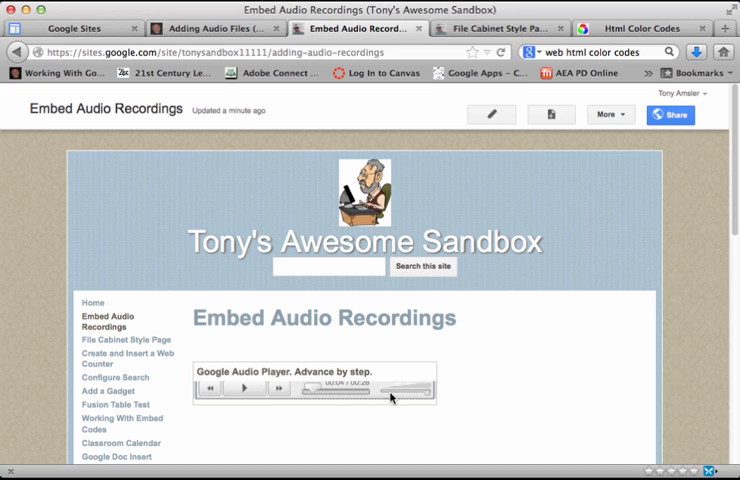
mouse_move(424, 398)
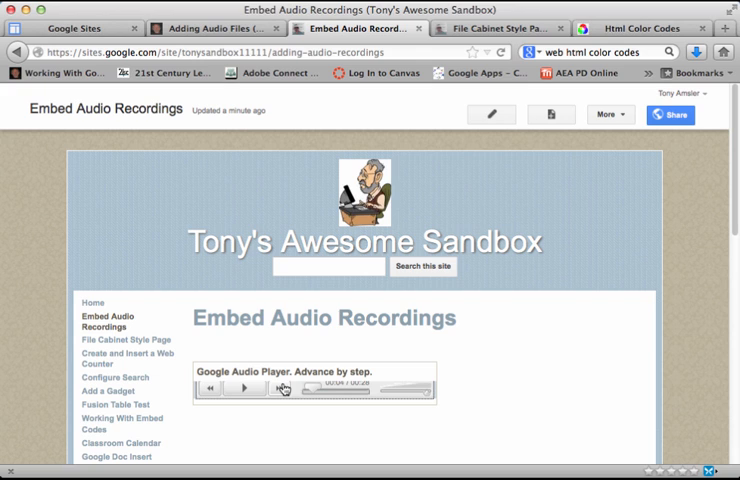
mouse_move(601, 407)
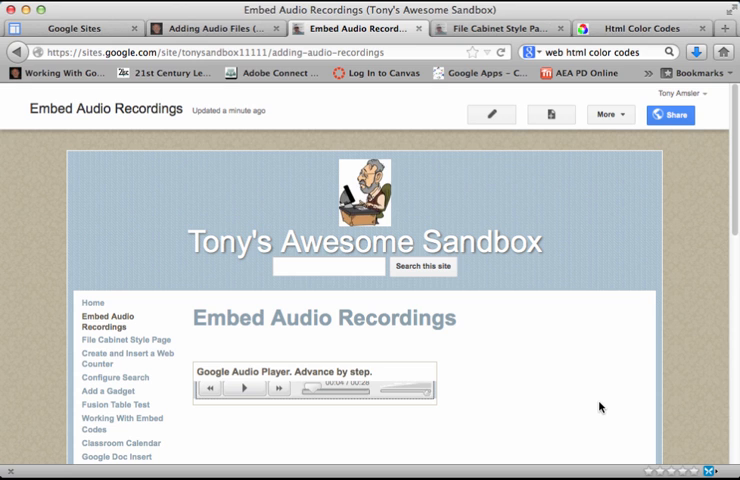
scroll(down, 3)
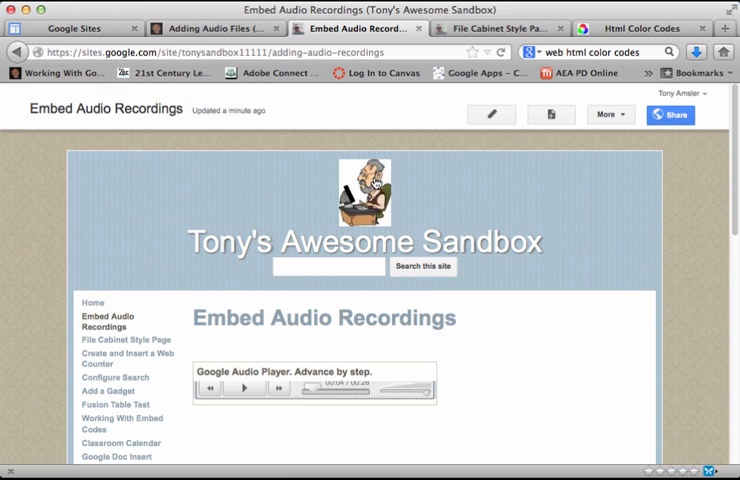
click(117, 339)
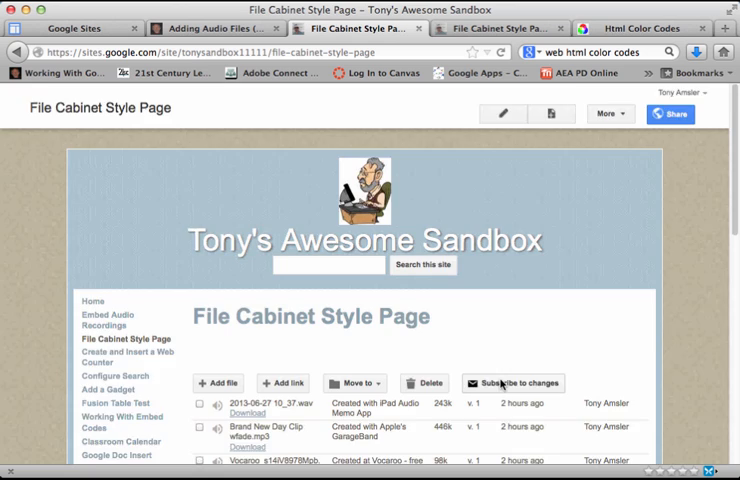
scroll(down, 3)
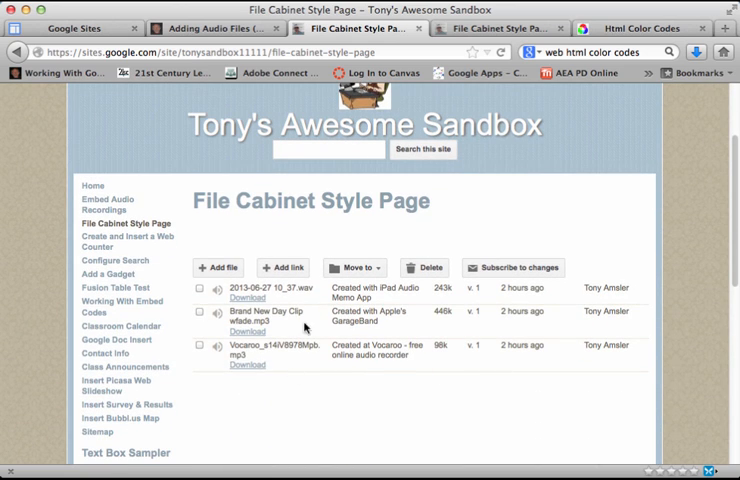
mouse_move(371, 380)
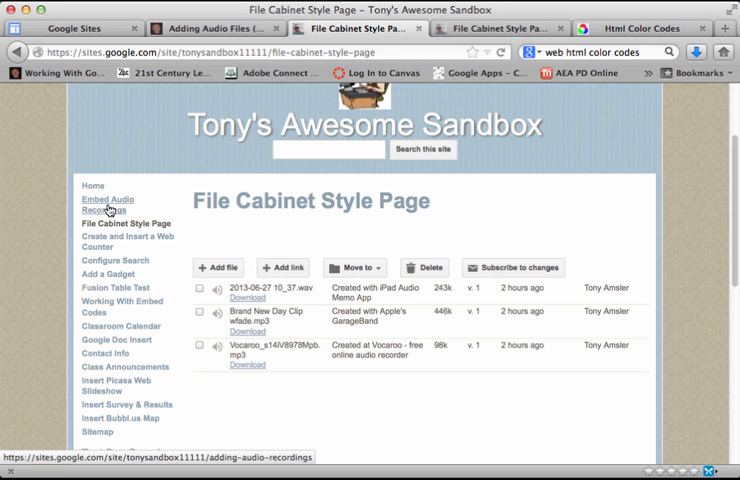
- Back on Embed Audio Recordings, copy the first recording's download link address
click(105, 199)
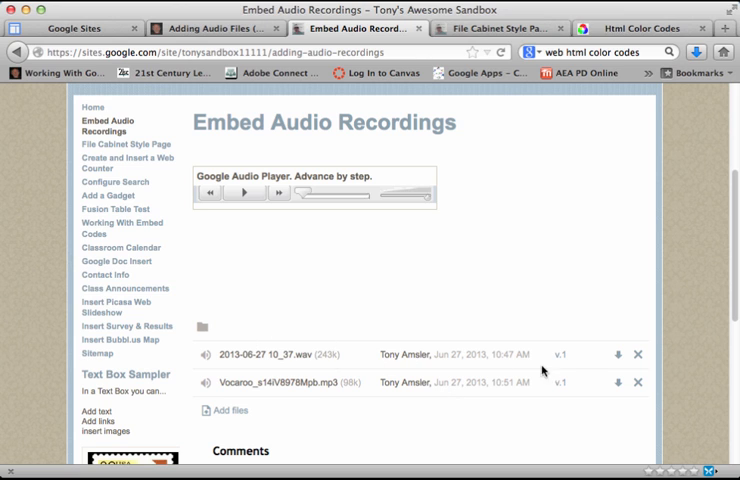
mouse_move(620, 354)
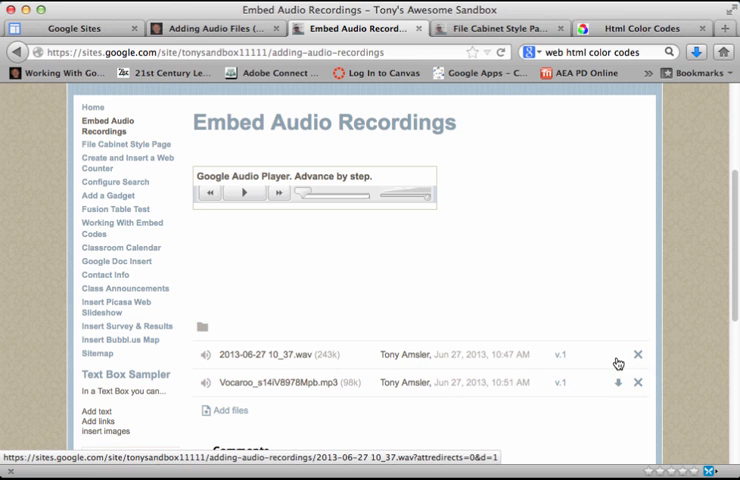
right_click(617, 363)
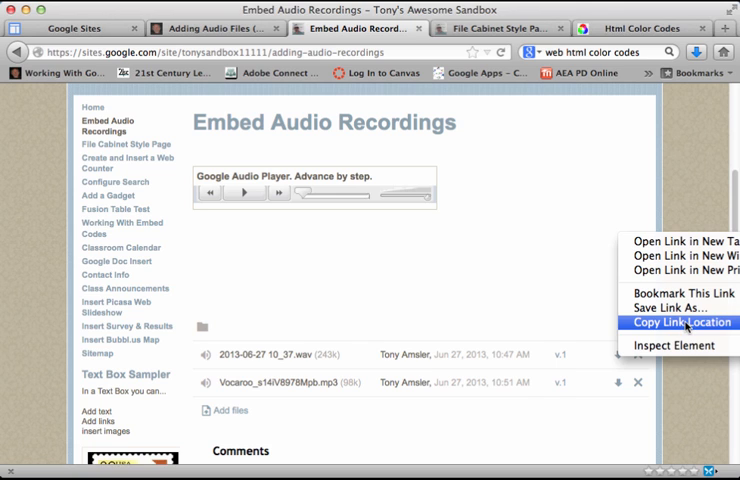
click(679, 322)
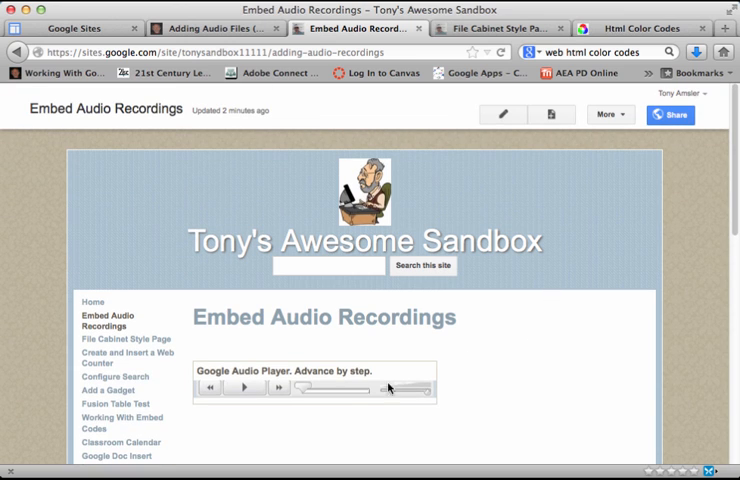
mouse_move(500, 110)
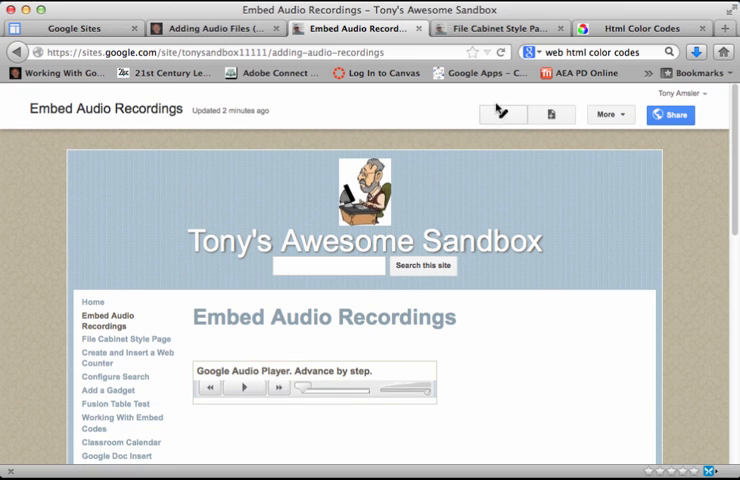
- Put the page into edit mode and open the full gadget gallery
click(491, 114)
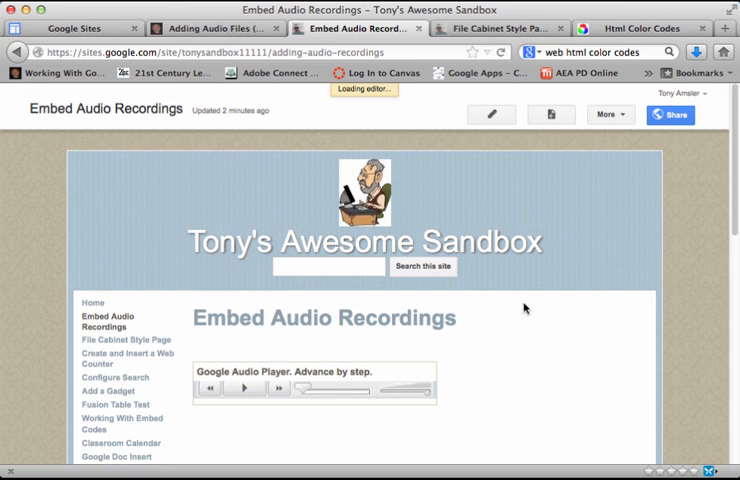
click(491, 114)
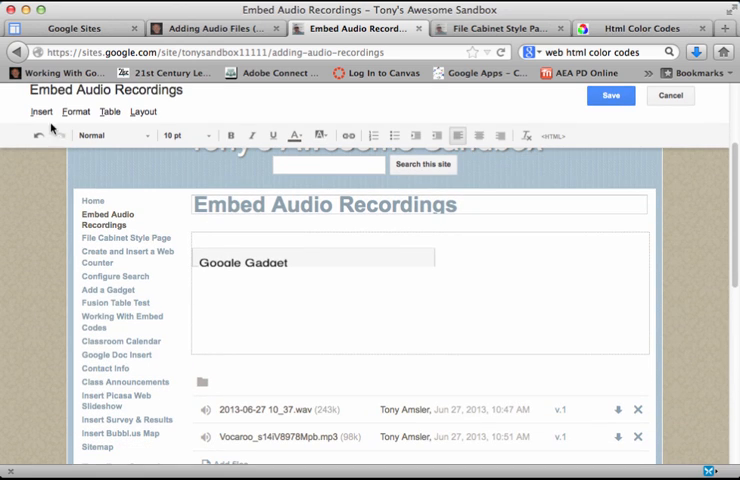
click(41, 111)
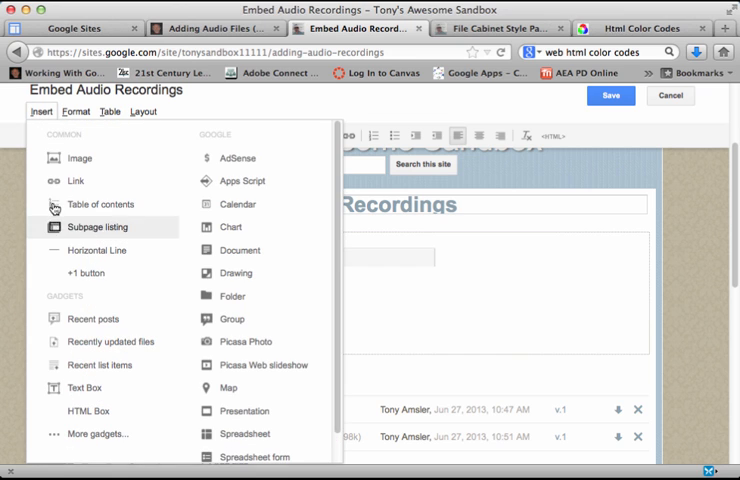
click(96, 433)
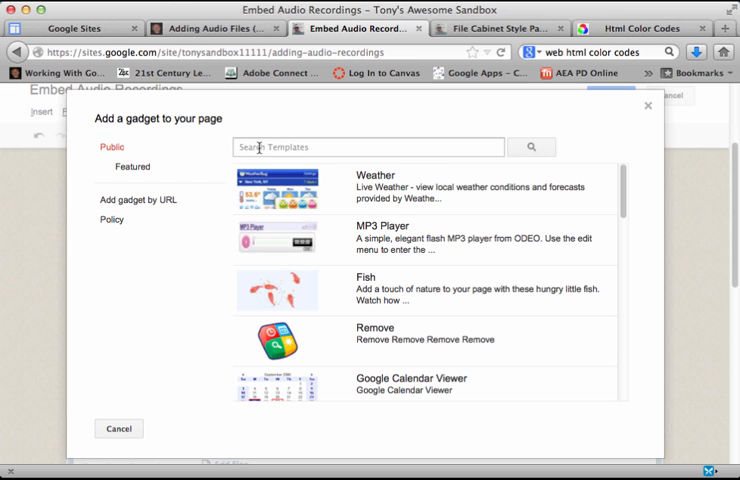
- Search the gallery for 'google audio player' and select the mp3 Google Audio Player gadget
click(367, 147)
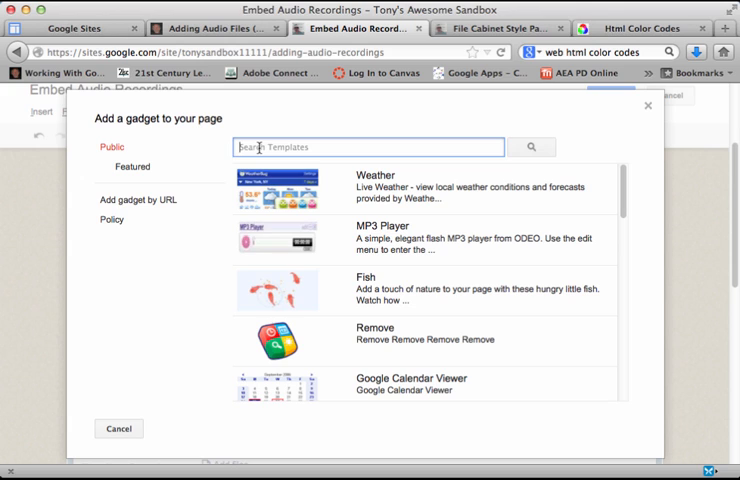
text(1)
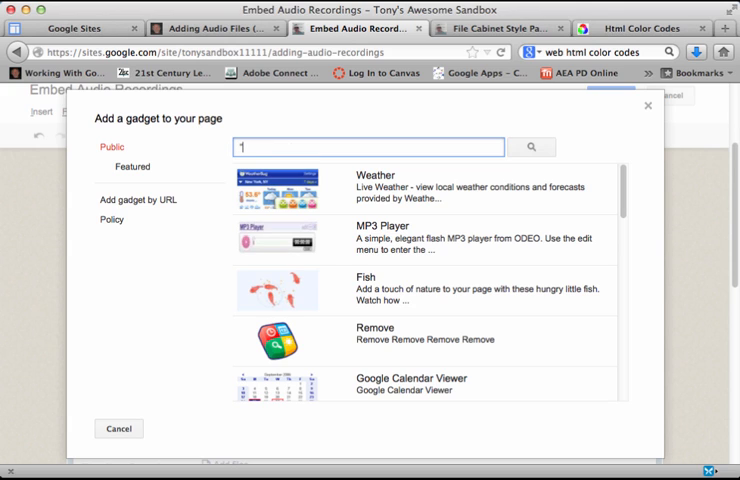
text(google a)
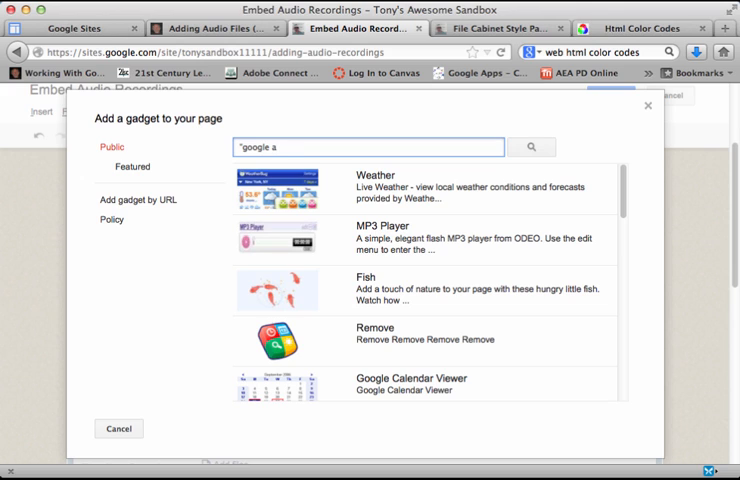
text(udio)
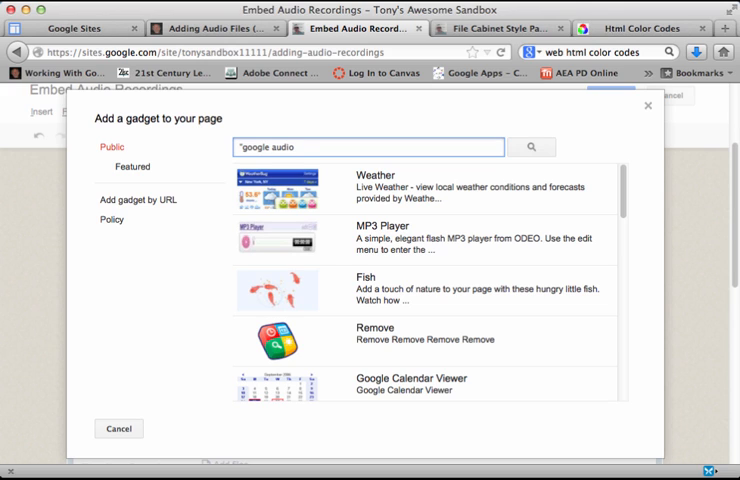
text(player")
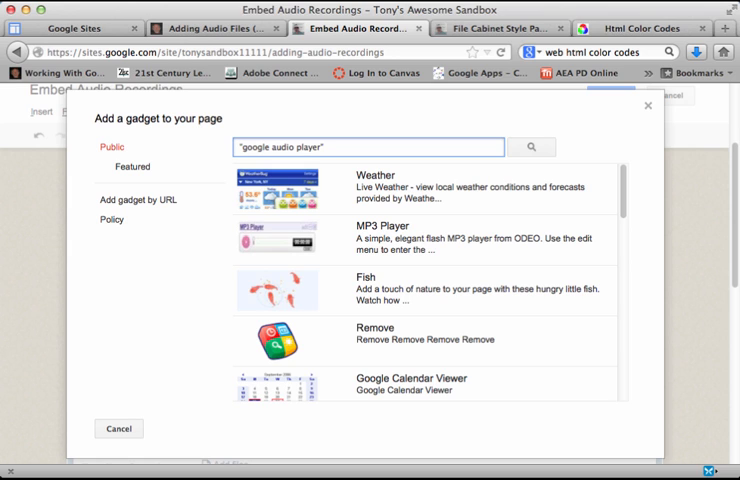
click(531, 147)
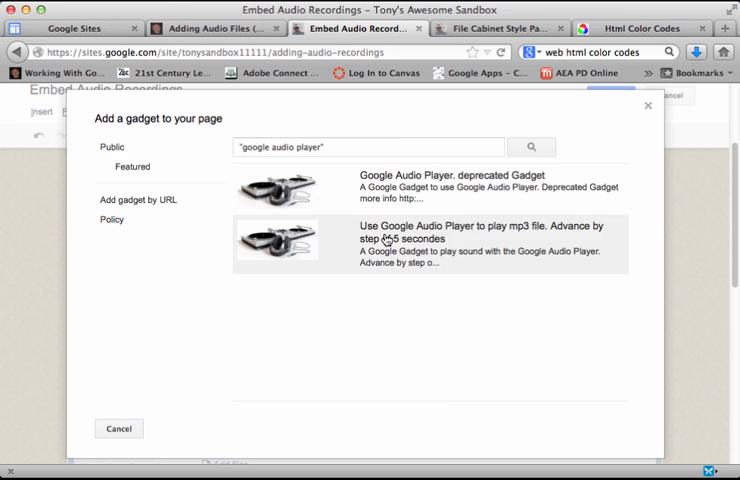
click(420, 240)
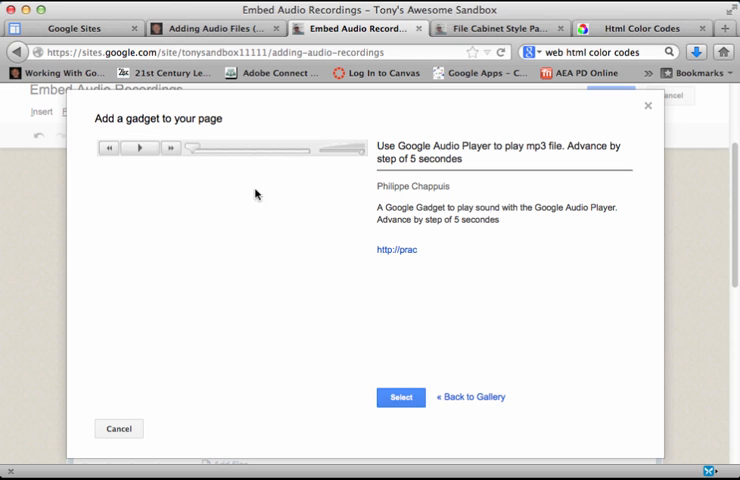
click(399, 397)
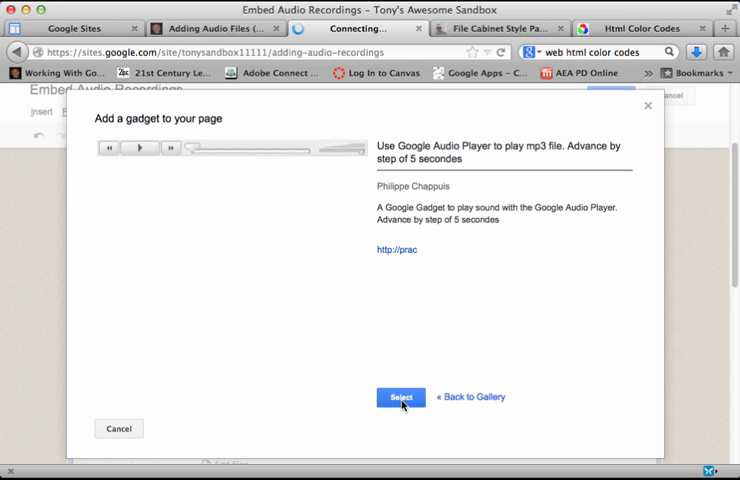
- Confirm the audio player gadget and enter 'no' in its Auto Start field
click(400, 397)
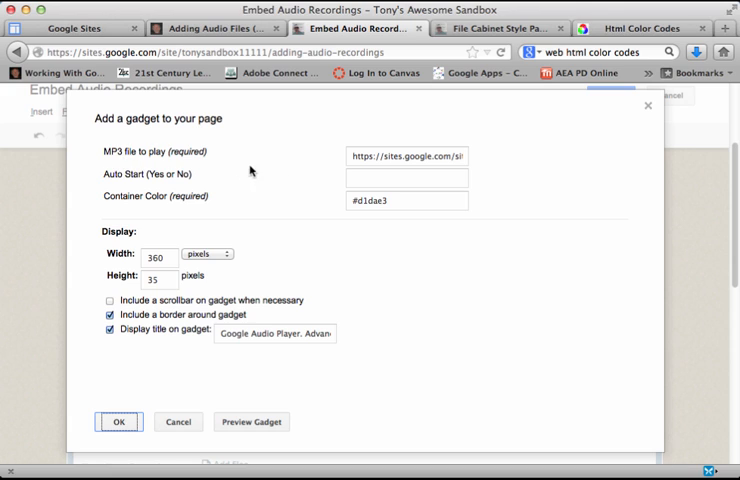
click(405, 156)
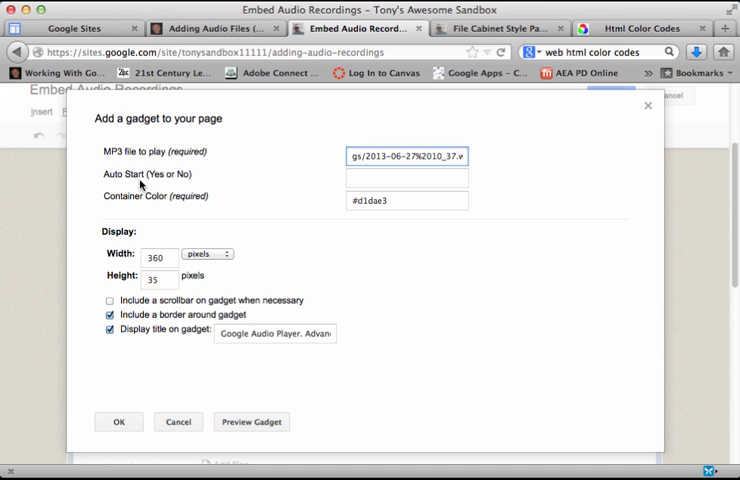
mouse_move(148, 186)
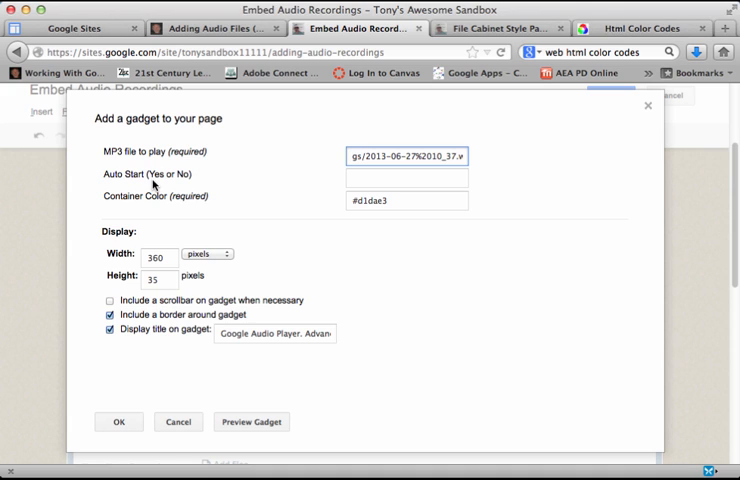
click(406, 176)
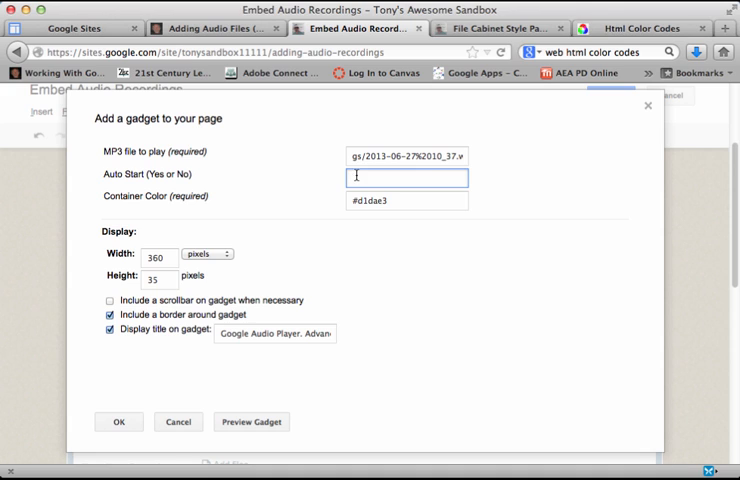
text(no)
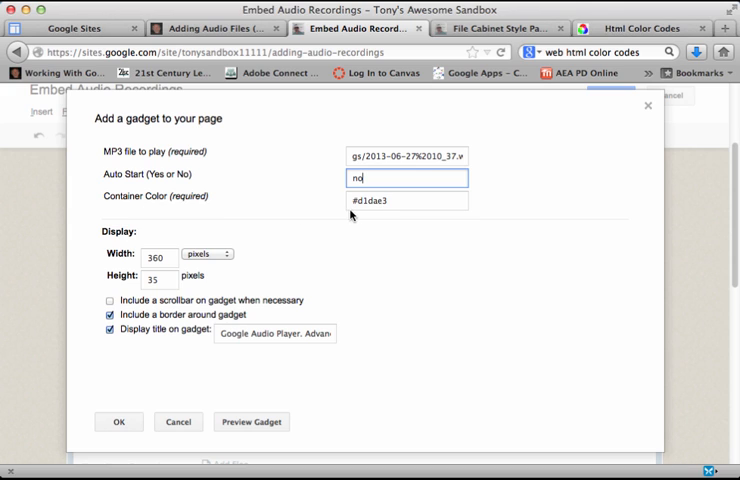
mouse_move(362, 225)
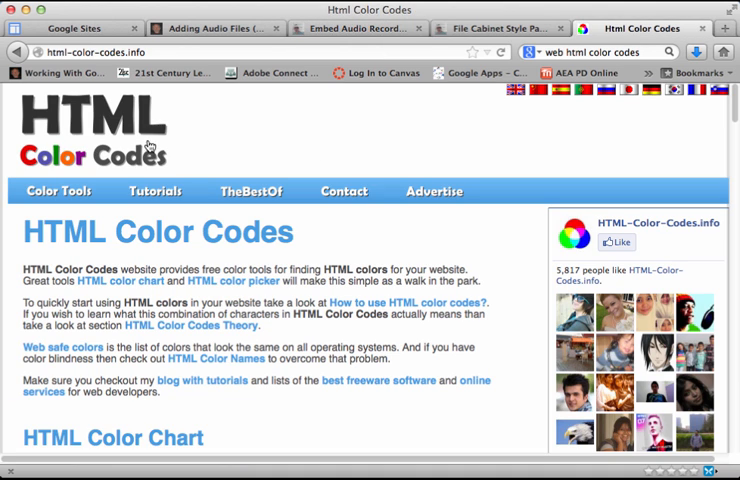
- Scroll down through the HTML Color Codes colour chart
scroll(down, 3)
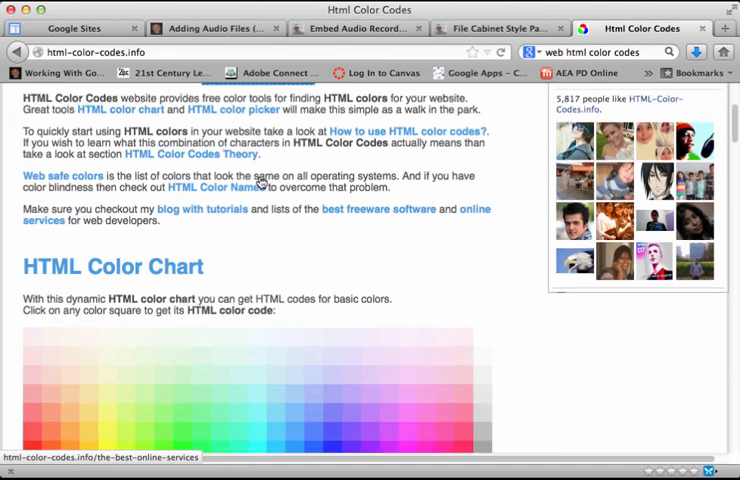
scroll(down, 3)
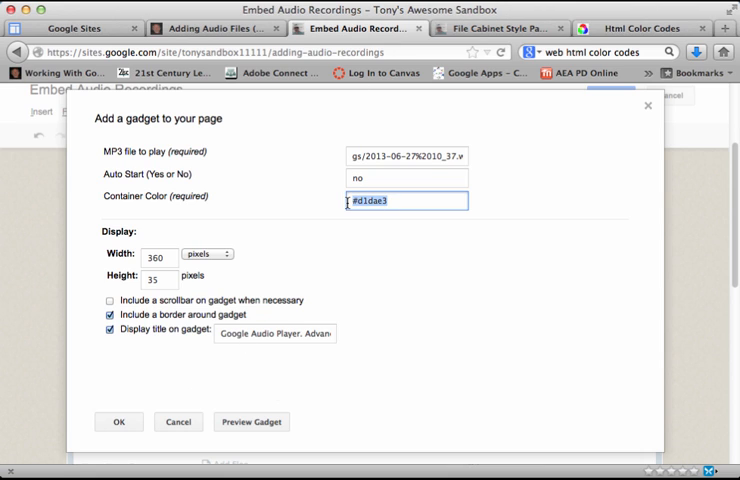
- Set container colour #FF0000 and title 'Sample Recording', then insert the gadget
text(#FF0000)
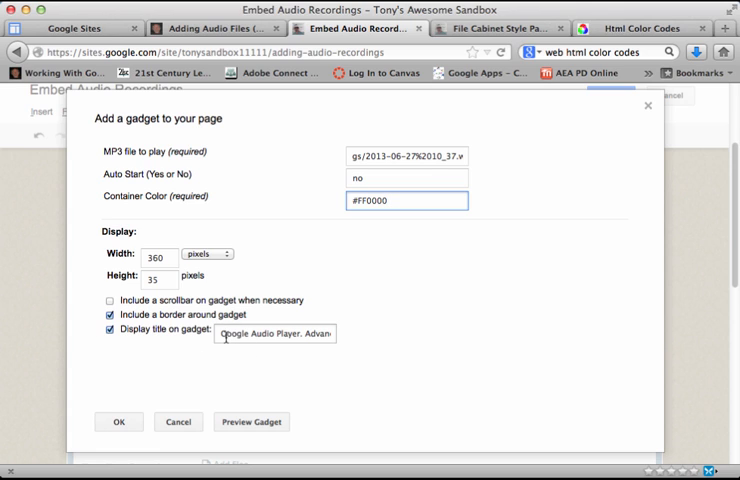
text(Sample R)
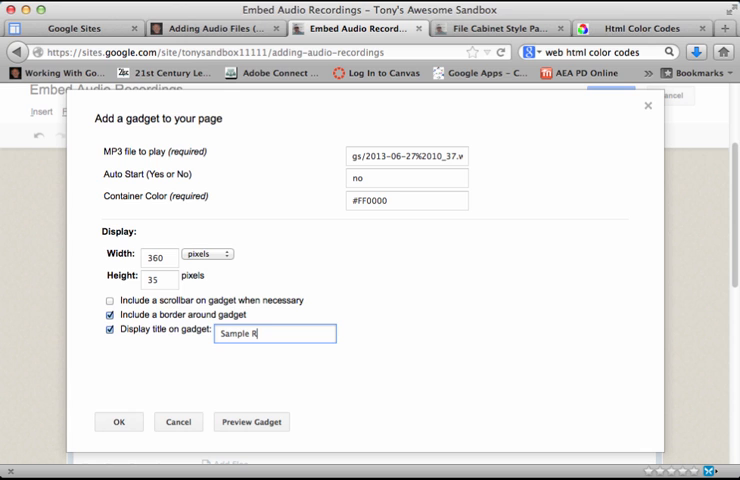
text(ecording)
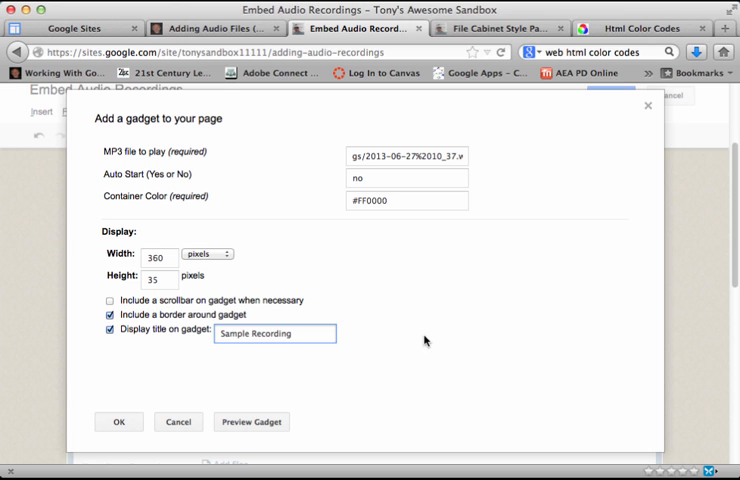
click(119, 421)
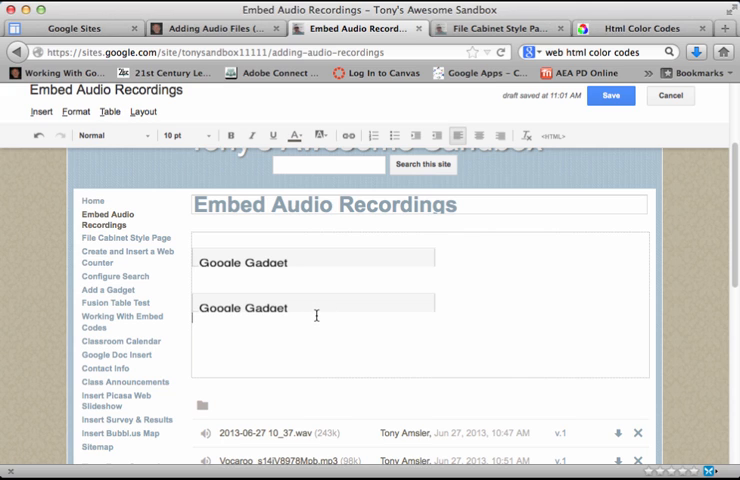
mouse_move(611, 95)
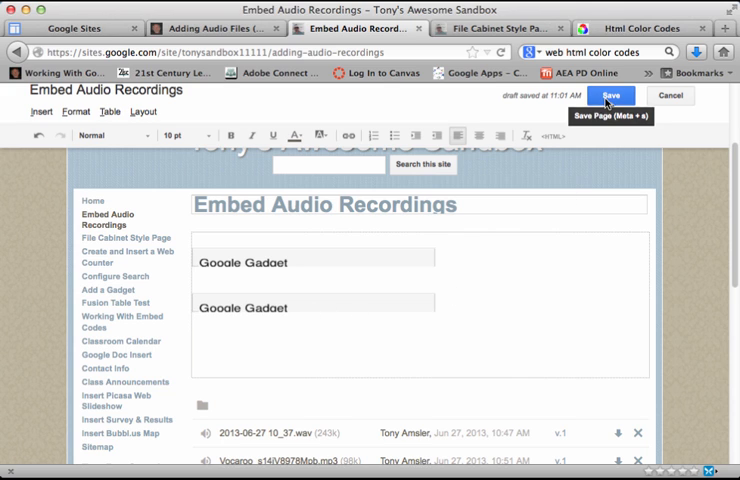
- Save the page, test-play the red Sample Recording player, and scroll the page
click(611, 95)
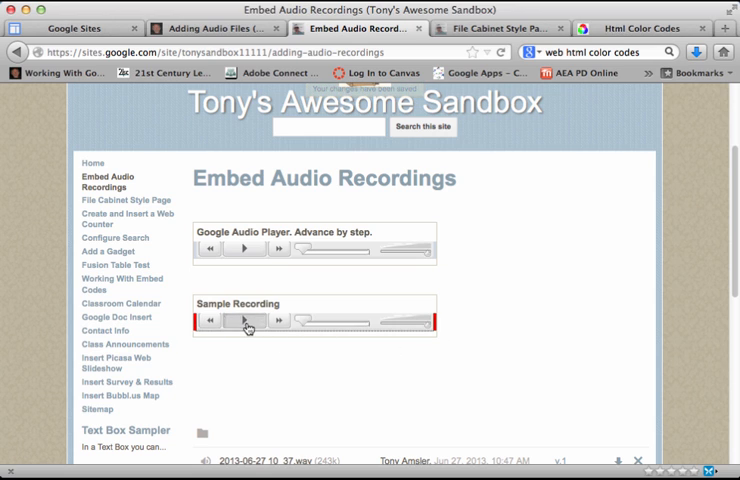
click(243, 322)
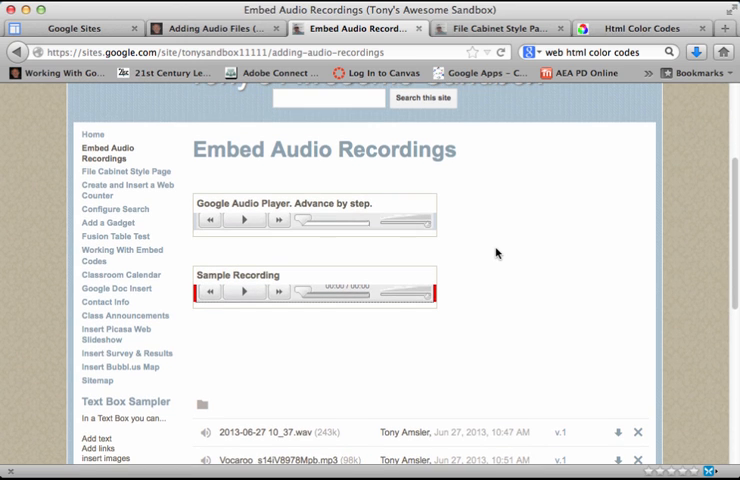
scroll(down, 3)
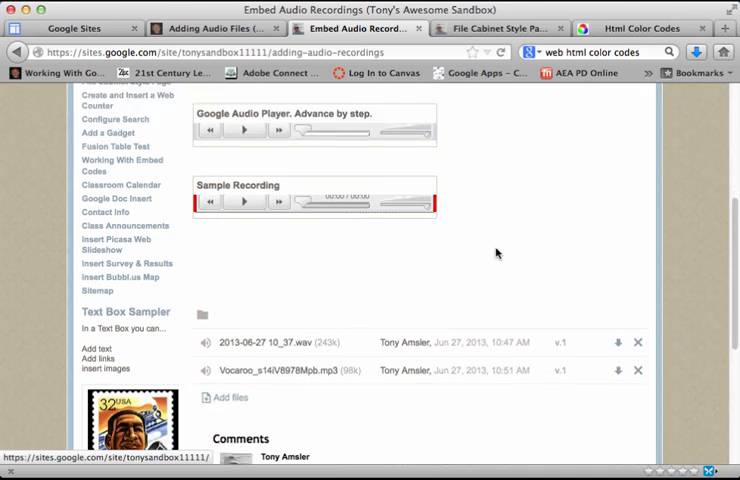
scroll(down, 3)
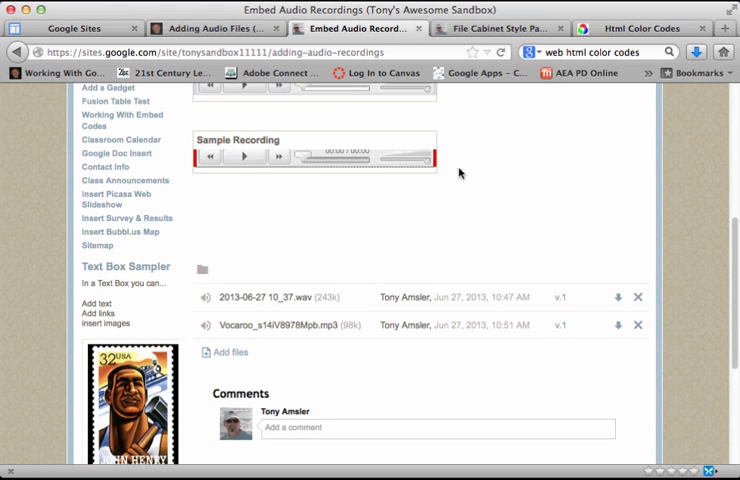
scroll(up, 3)
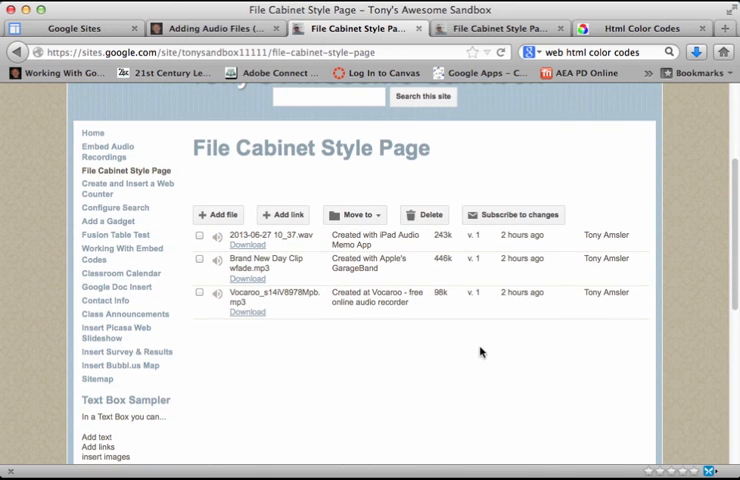
mouse_move(250, 338)
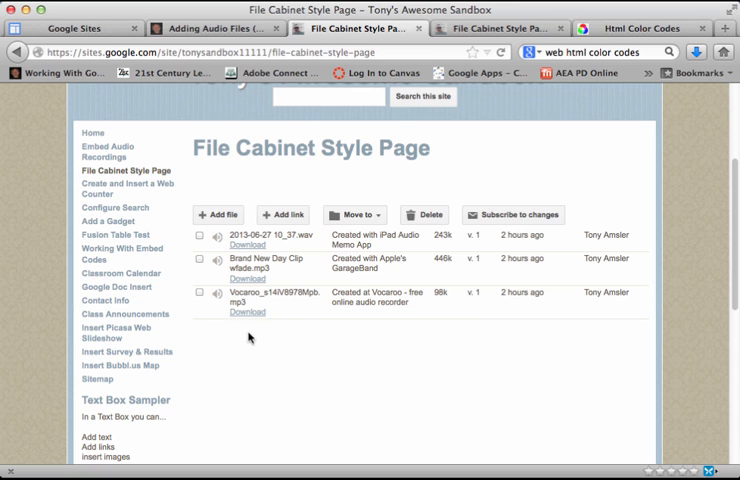
mouse_move(247, 286)
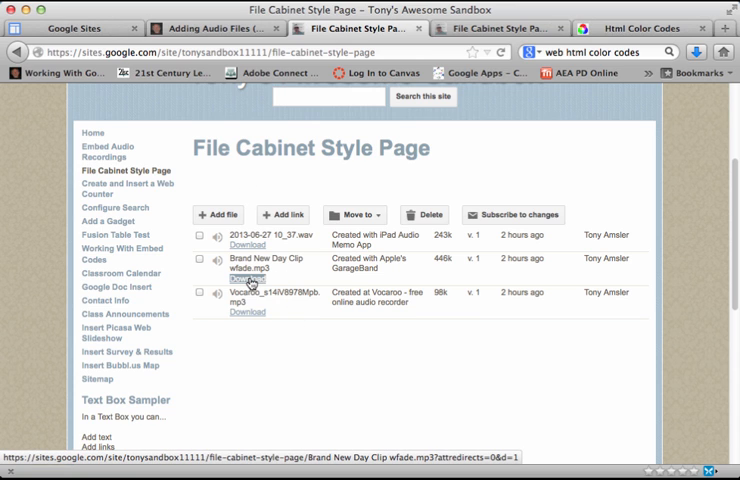
- Bring up link options on the Brand New Day Clip download link
right_click(247, 283)
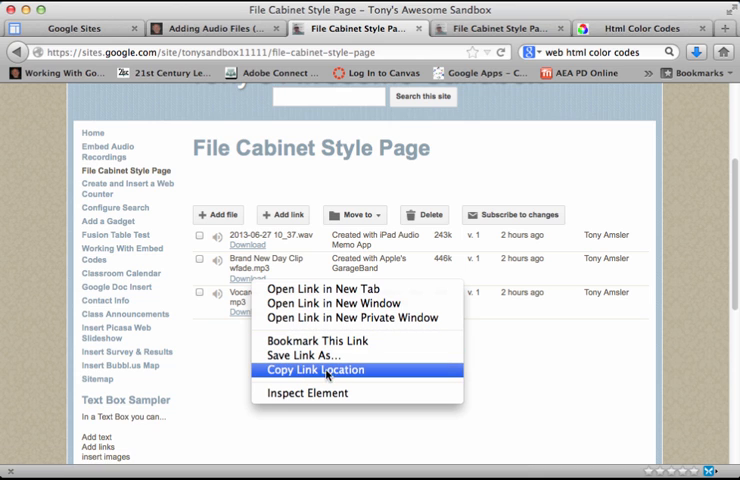
mouse_move(330, 375)
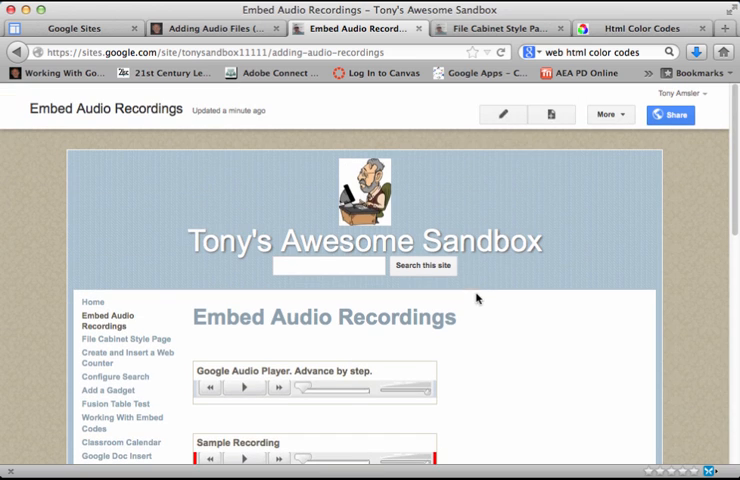
- Edit Embed Audio Recordings, place the cursor above the gadgets, and open More gadgets
click(509, 114)
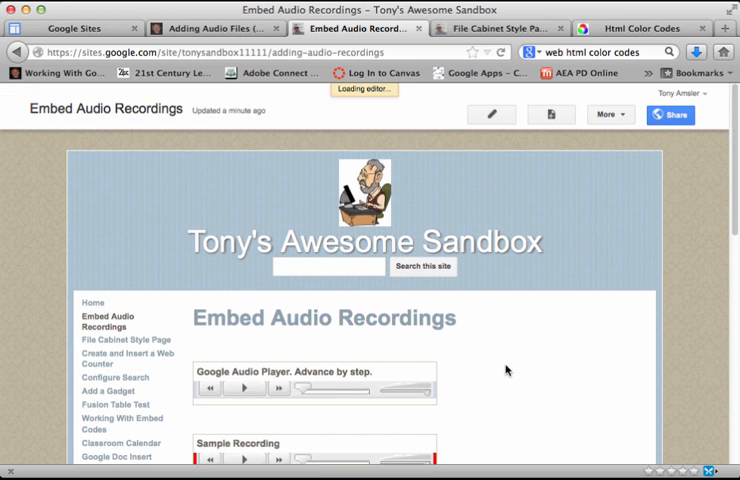
click(490, 114)
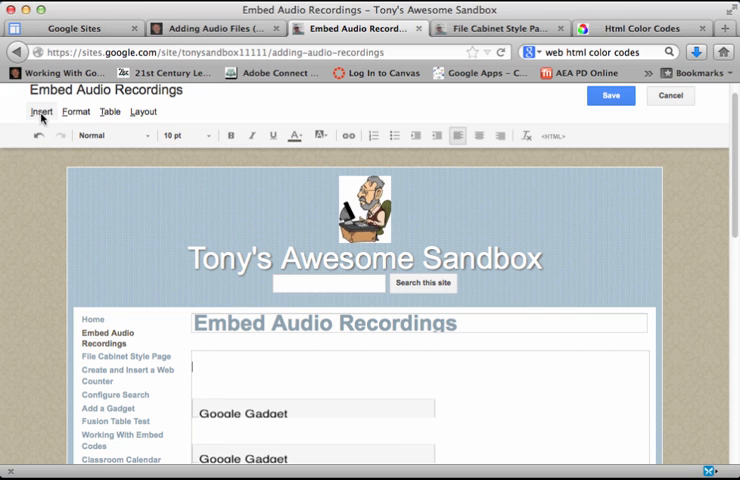
click(40, 111)
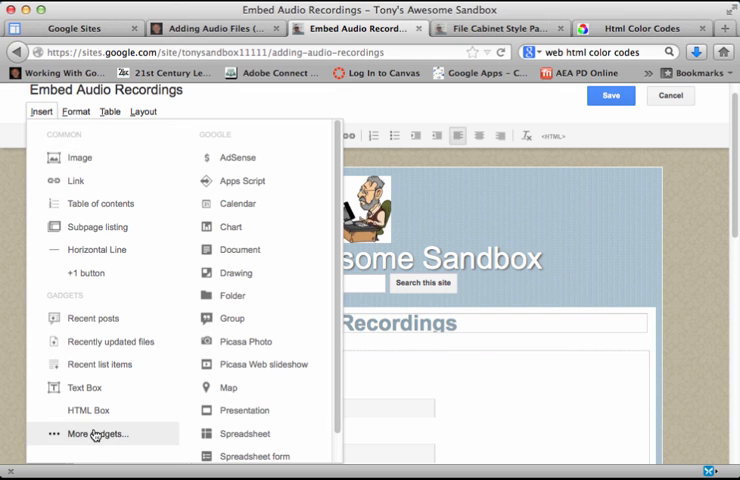
click(94, 433)
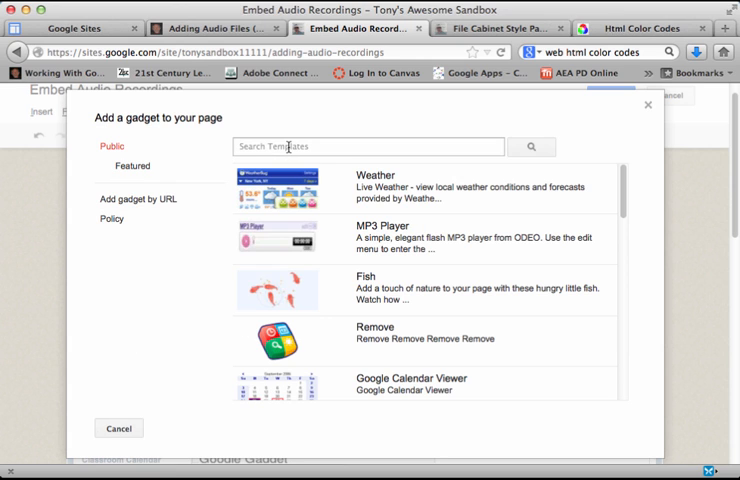
- Search the gallery for 'embed music' and select the Embed Music gadget
click(367, 146)
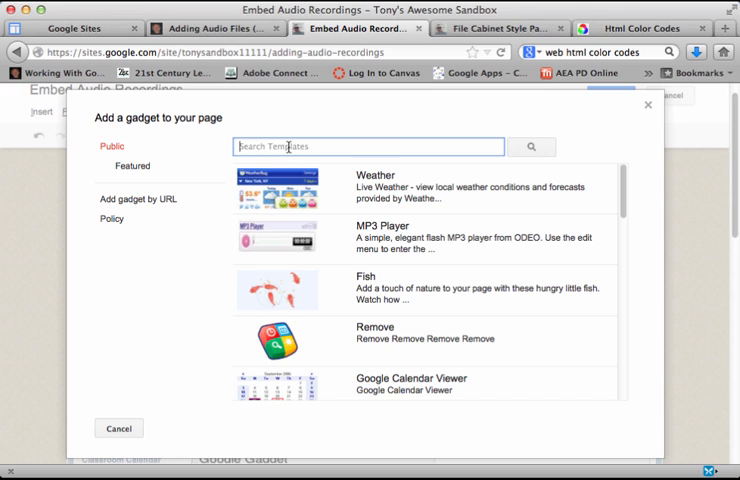
text(embed music)
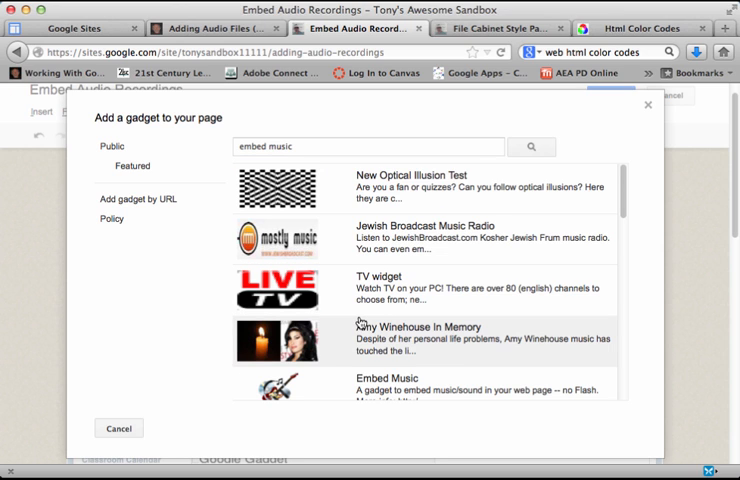
scroll(down, 3)
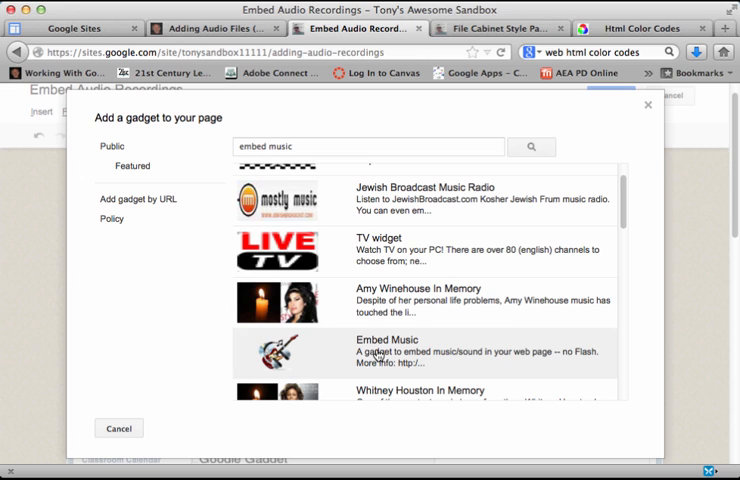
click(390, 345)
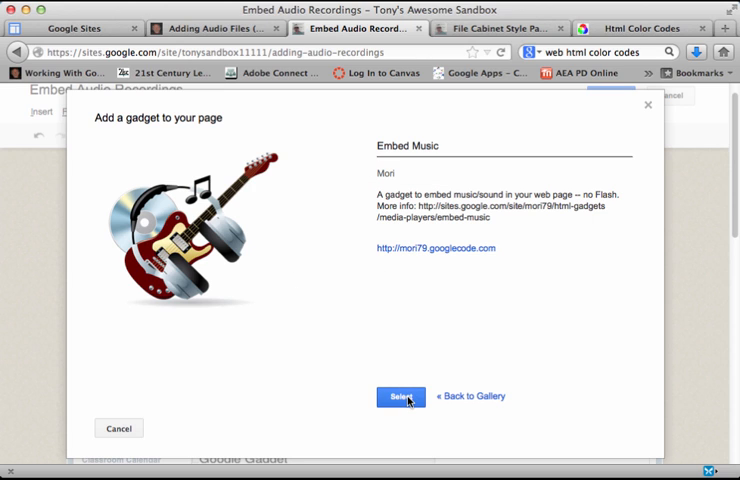
click(400, 396)
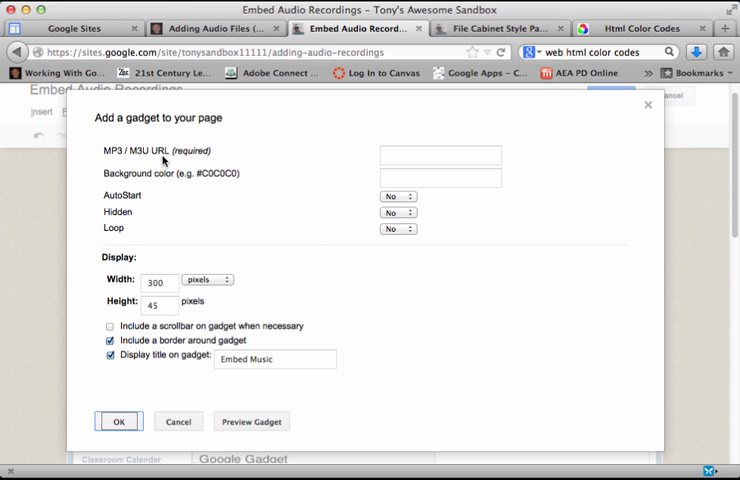
- Fill in the MP3 file address and set the background colour to #FF0000
click(439, 155)
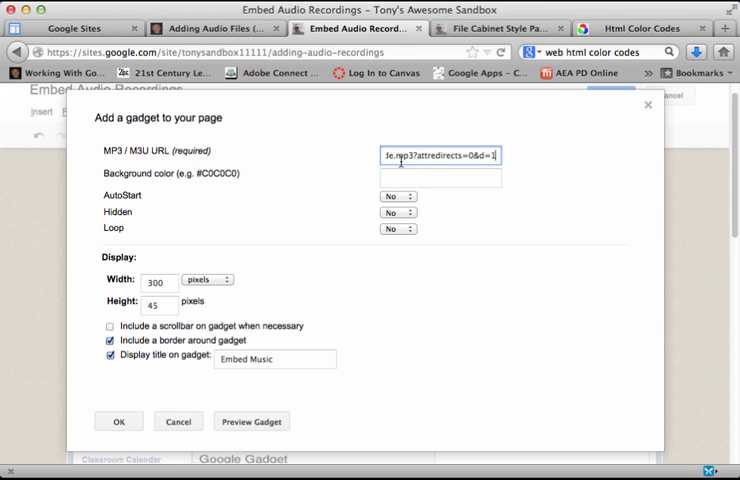
mouse_move(295, 179)
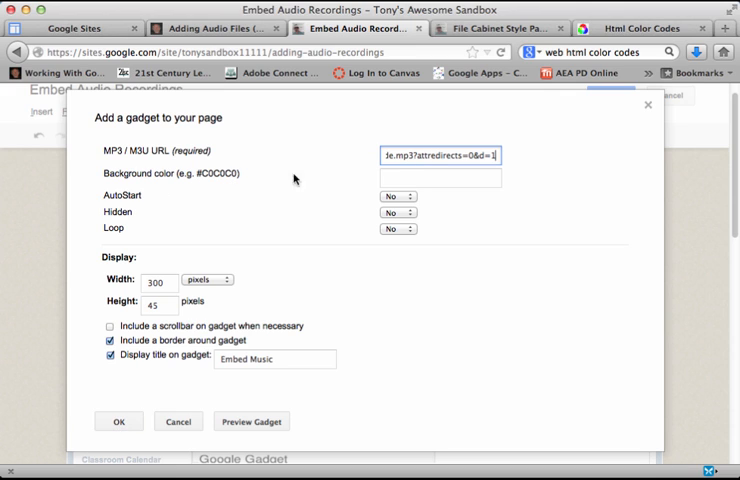
click(641, 28)
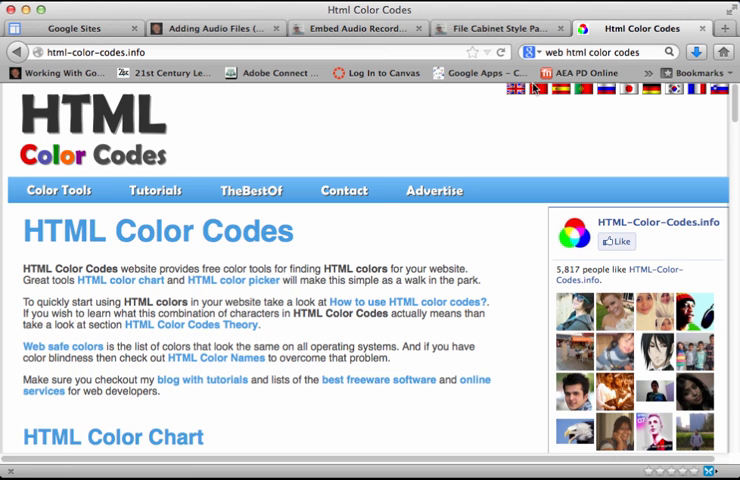
scroll(down, 3)
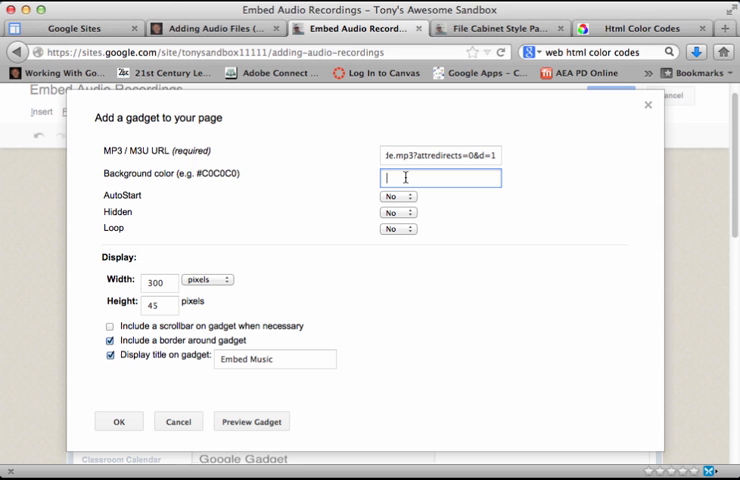
text(#FF0000)
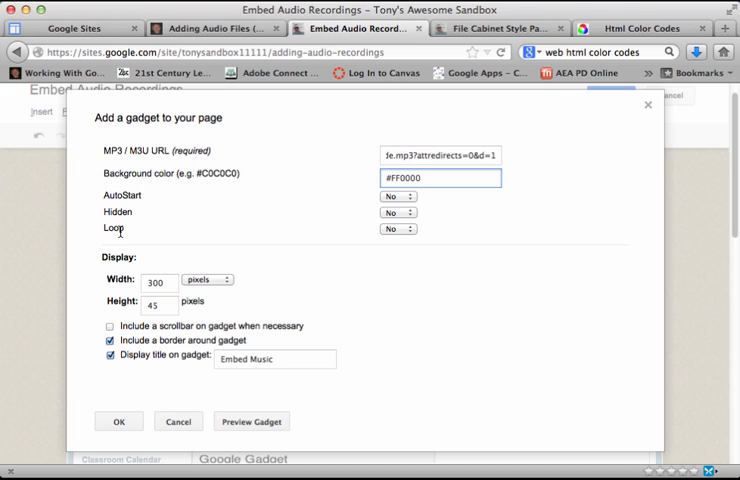
mouse_move(378, 235)
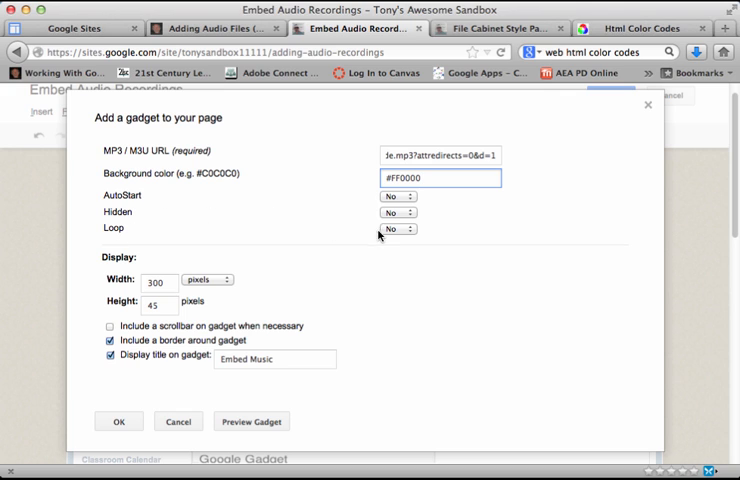
- Set AutoStart to Yes and insert the Embed Music gadget into the page
click(396, 195)
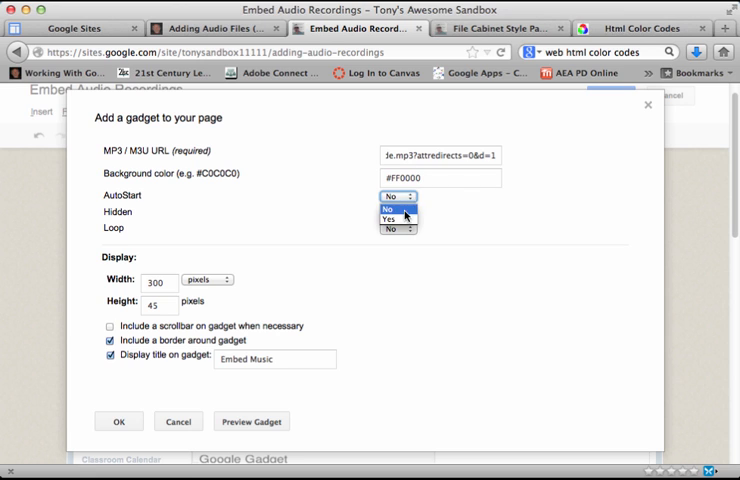
click(396, 219)
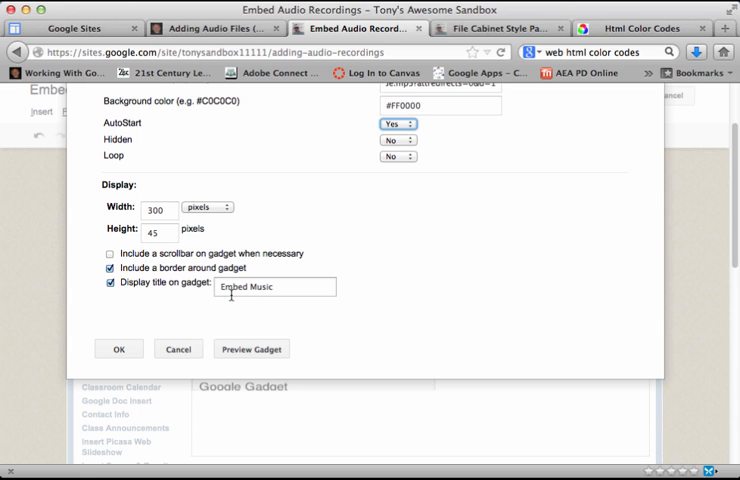
mouse_move(396, 208)
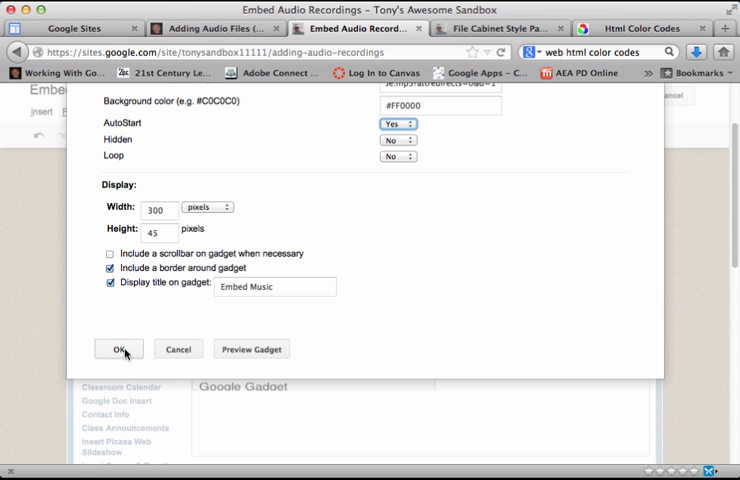
click(118, 348)
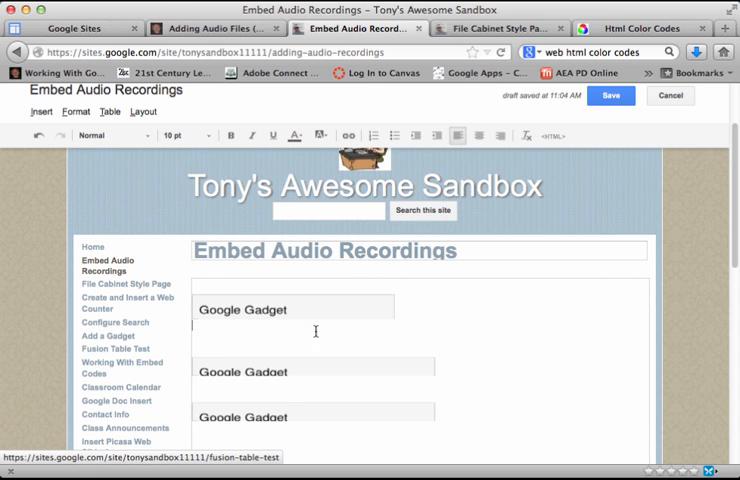
- Select the inserted Embed Music gadget and save the page
click(293, 309)
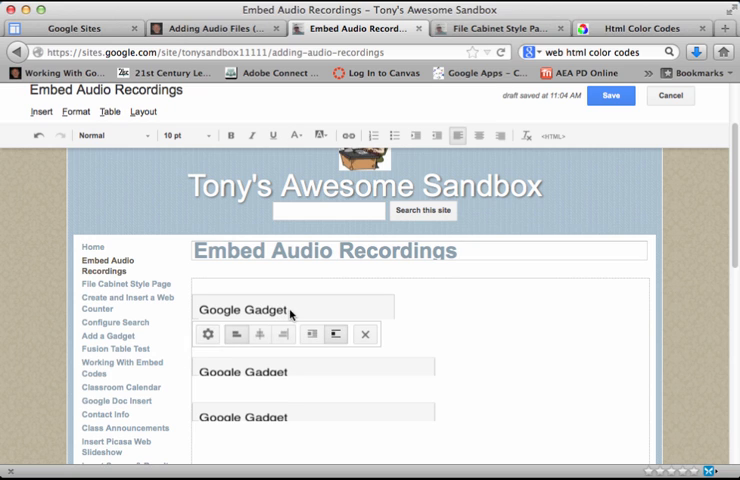
click(610, 95)
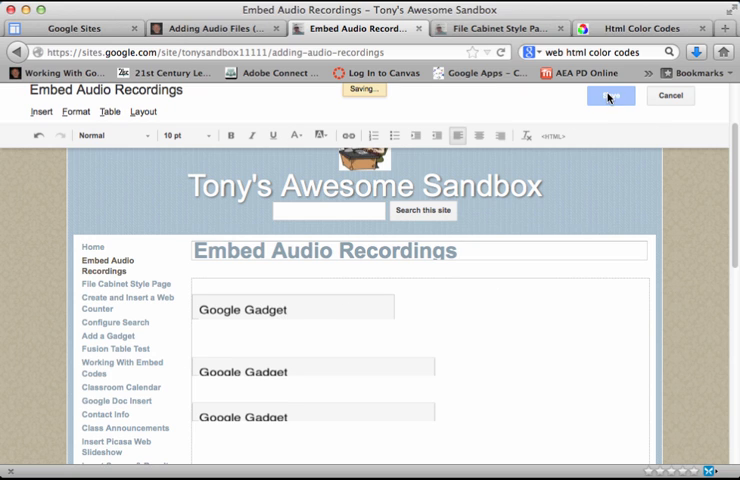
click(610, 96)
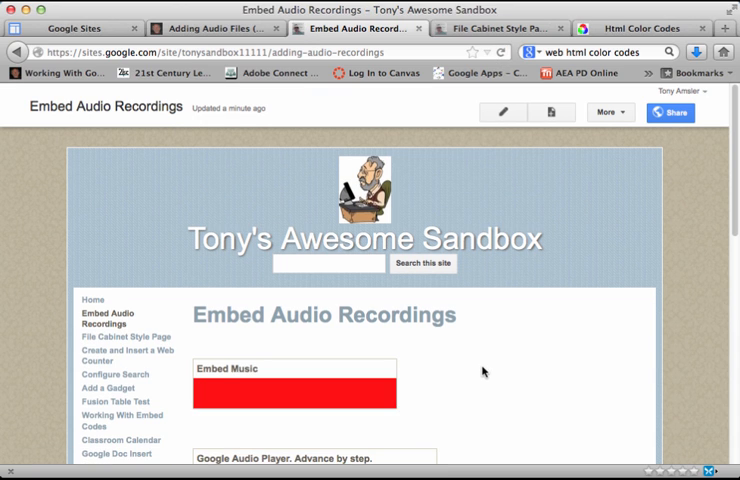
- Pause the auto-playing Embed Music track at 00:04 and return the page to edit mode
click(204, 397)
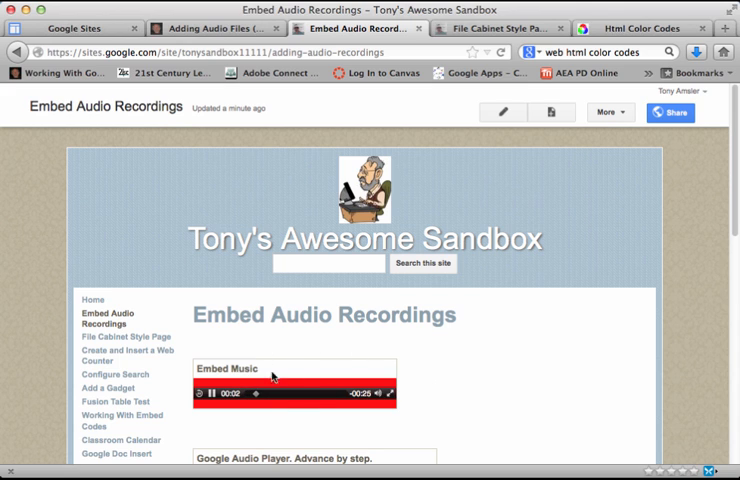
click(209, 393)
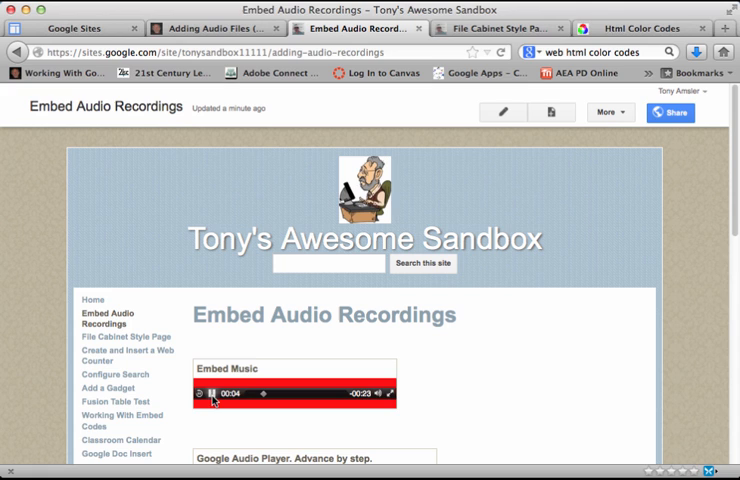
click(207, 392)
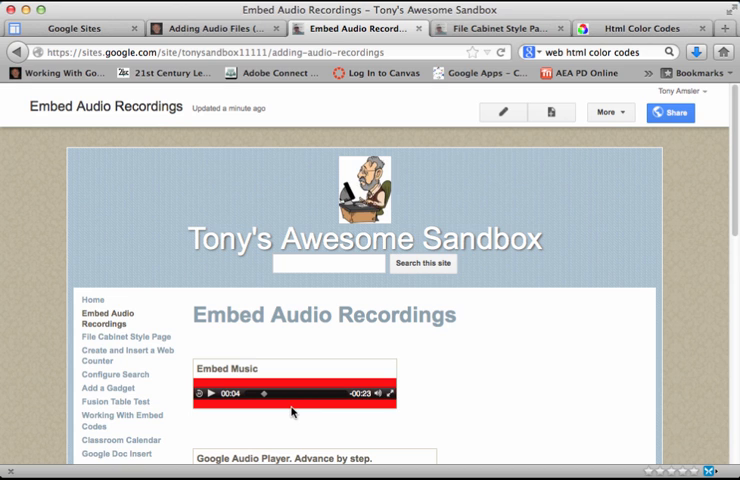
click(502, 112)
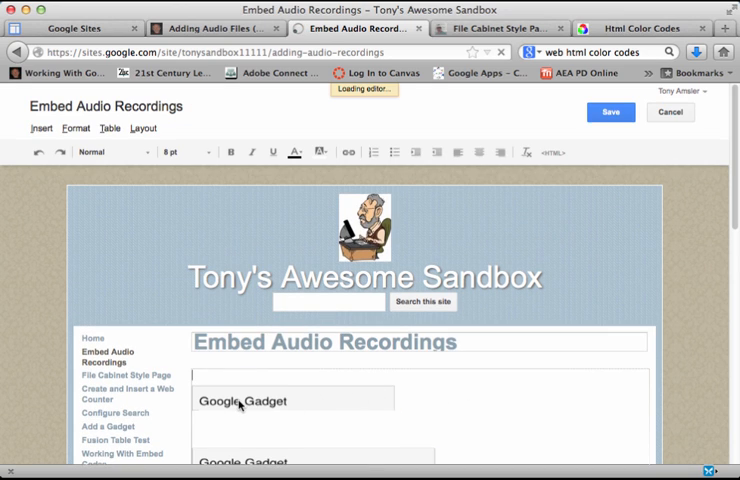
- Set the Embed Music gadget's AutoStart property to No and save the page
click(240, 400)
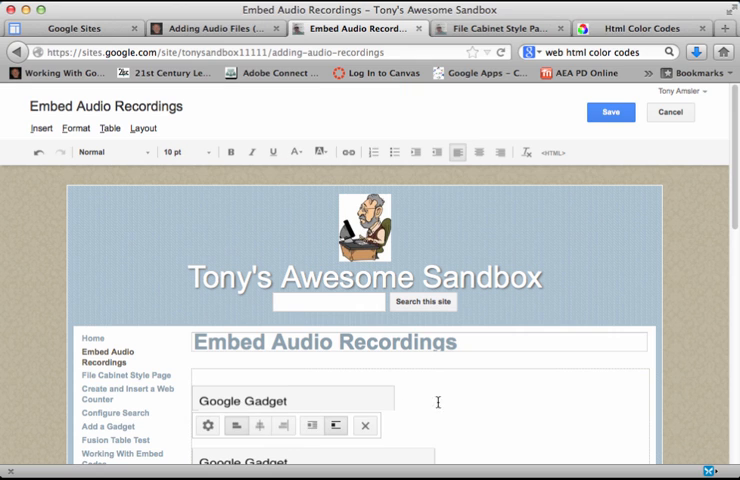
click(208, 425)
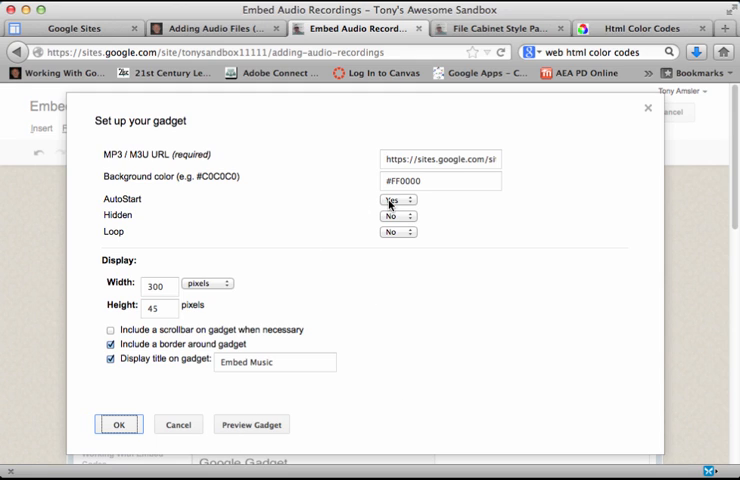
click(397, 199)
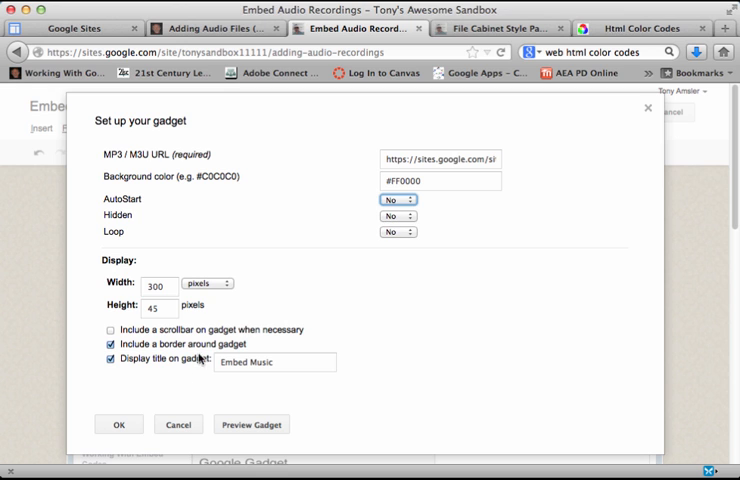
click(119, 424)
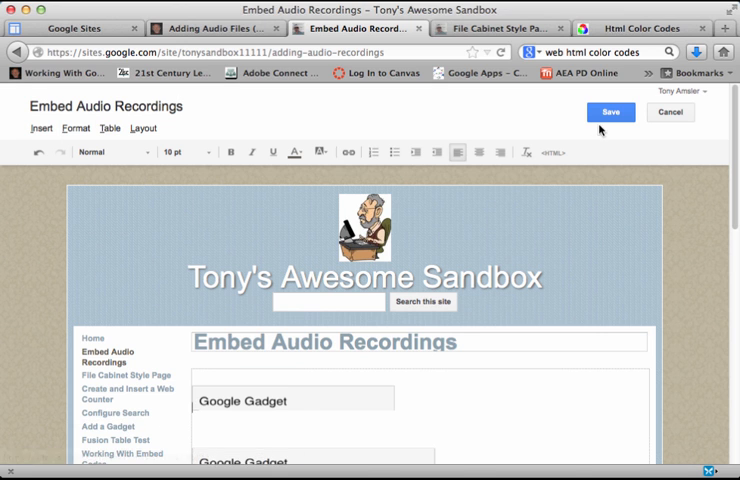
click(610, 112)
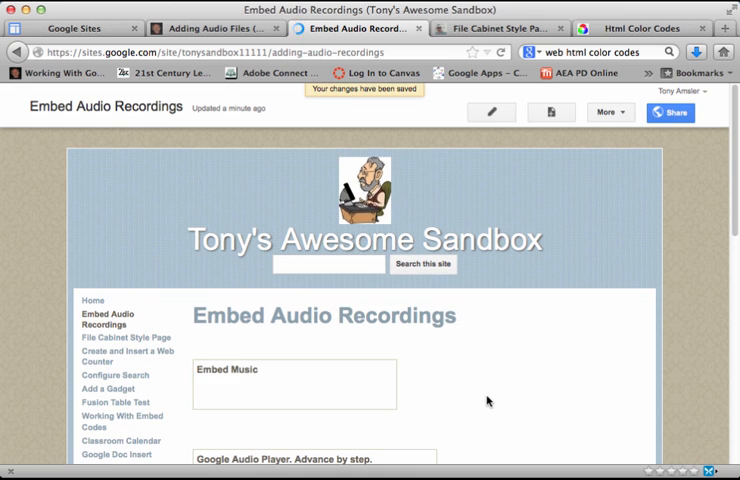
scroll(down, 3)
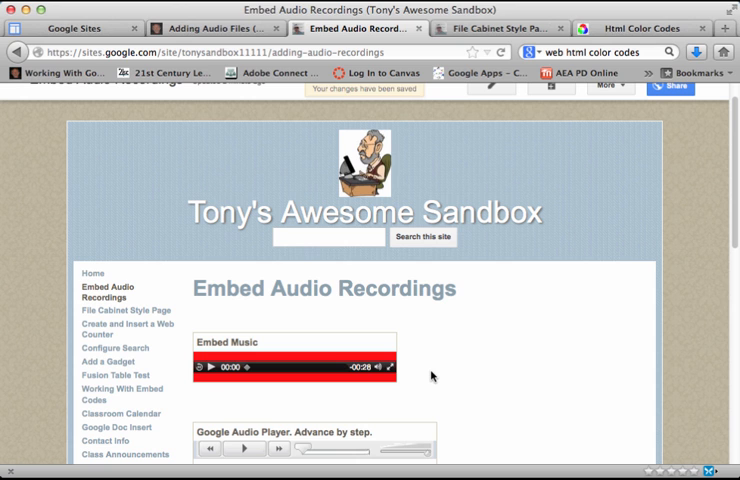
scroll(down, 3)
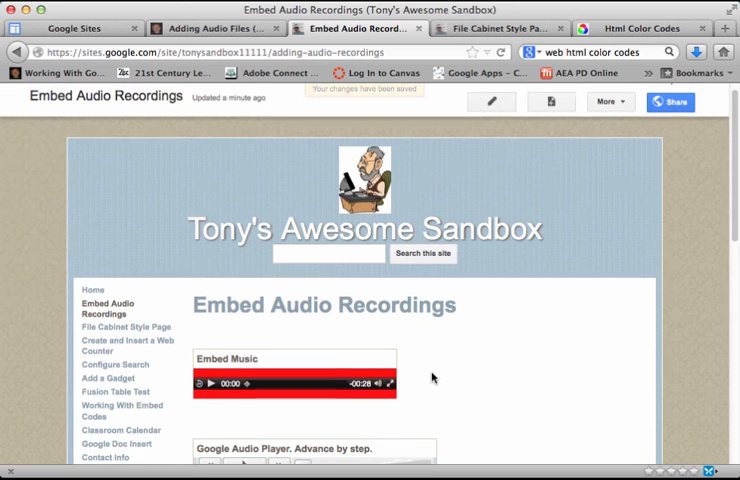